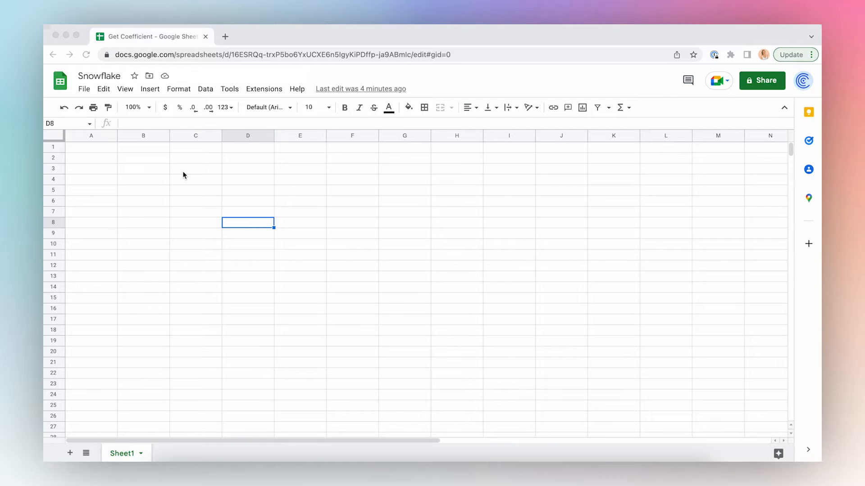
Search the Google Workspace add-ons marketplace for Coefficient
click(263, 89)
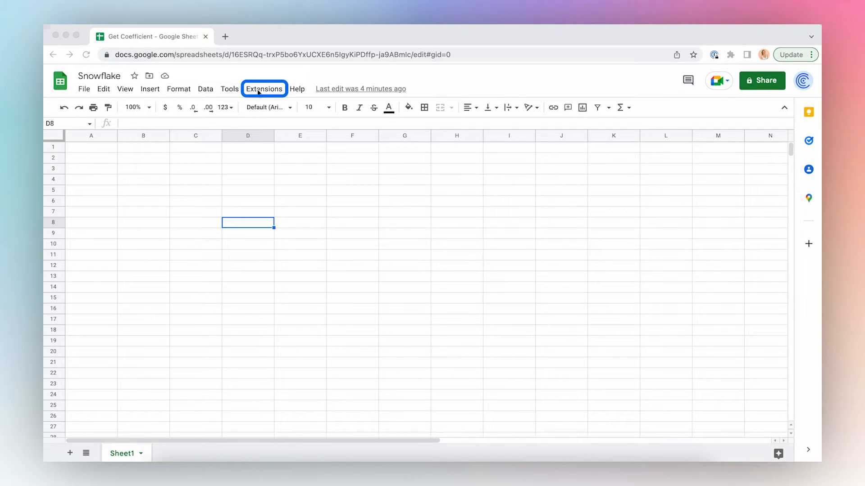
click(264, 89)
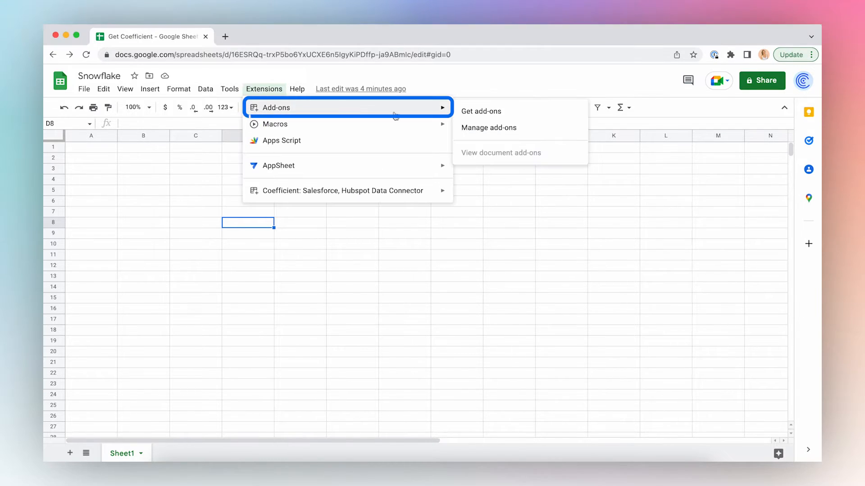
click(481, 111)
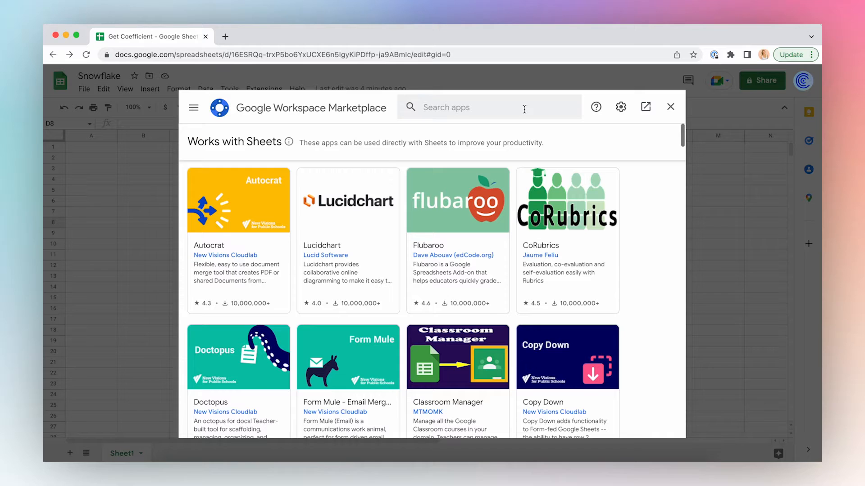
text(c)
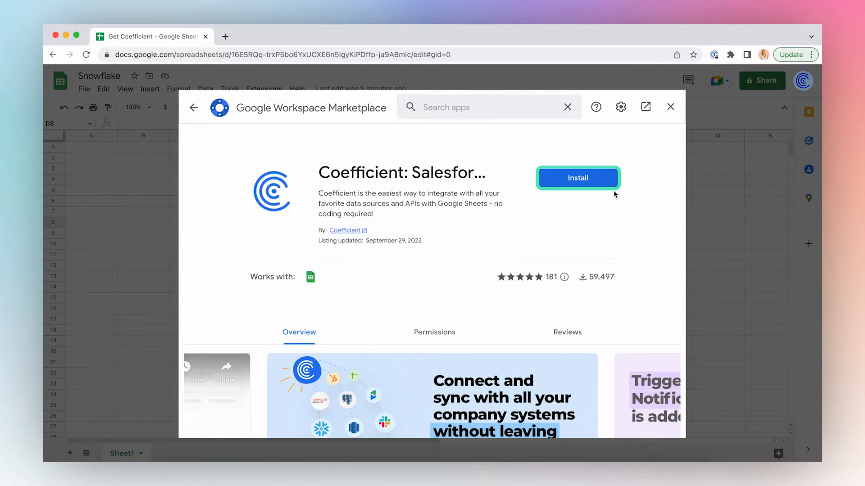
Install Coefficient, grant it access with the chosen account, and dismiss the confirmation
click(577, 178)
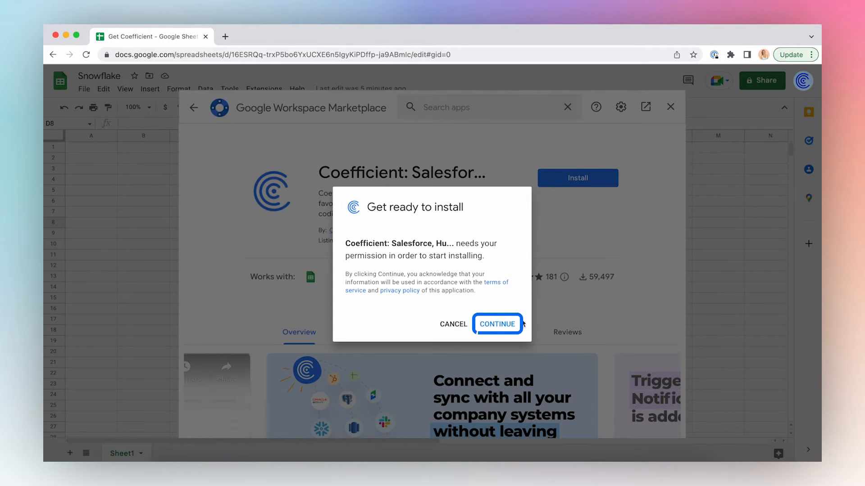
click(496, 323)
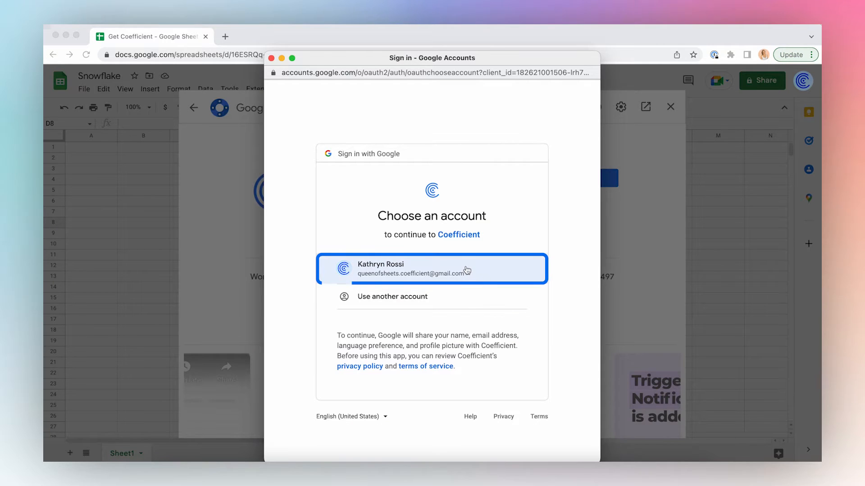
click(432, 269)
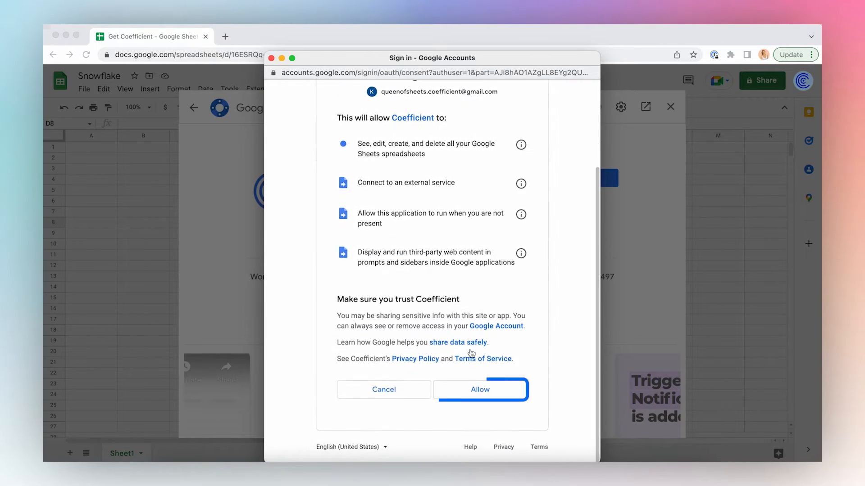
click(480, 389)
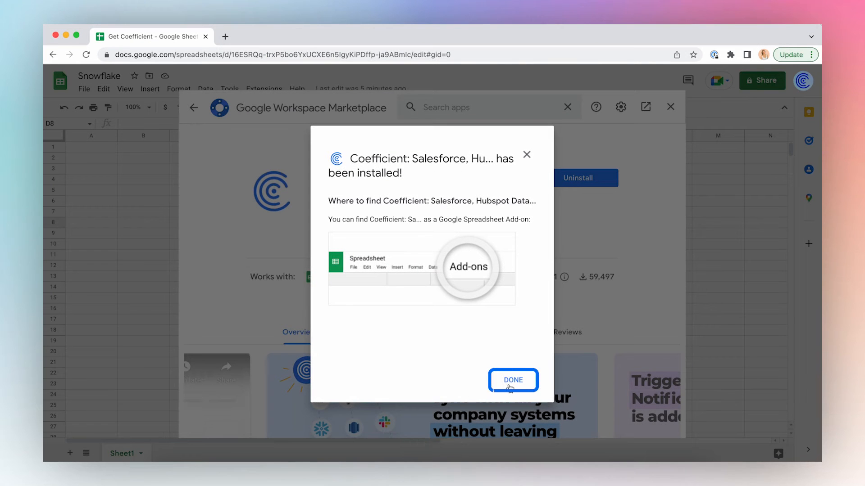
click(512, 380)
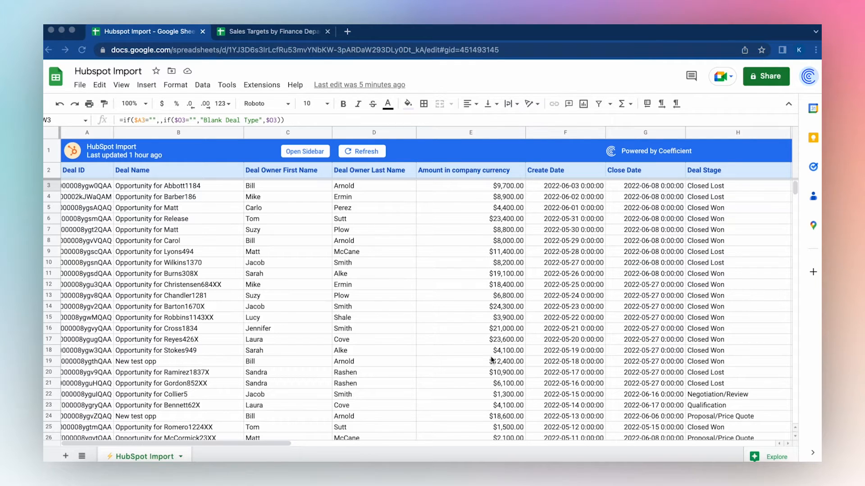
mouse_move(308, 234)
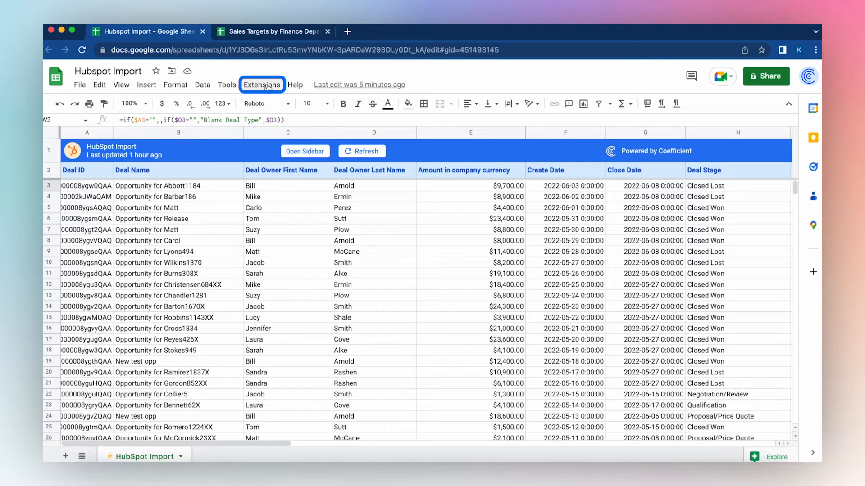
From the Coefficient sidebar, choose Google Sheets as the import source
click(262, 84)
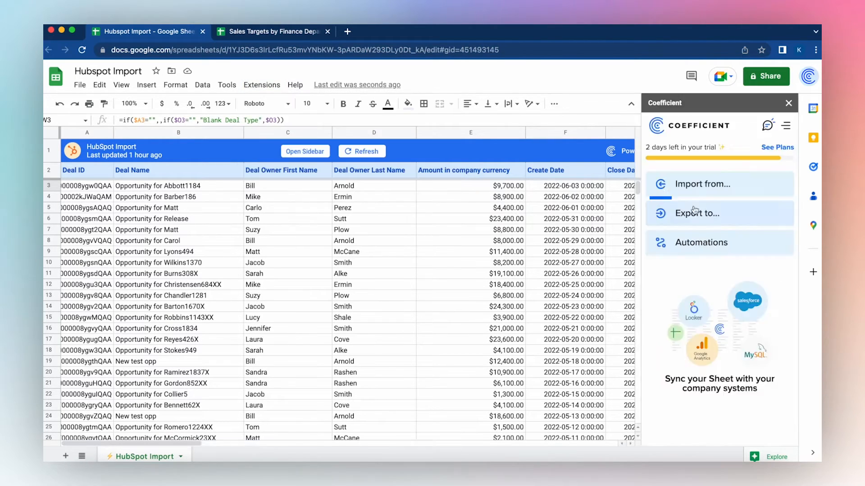
click(701, 184)
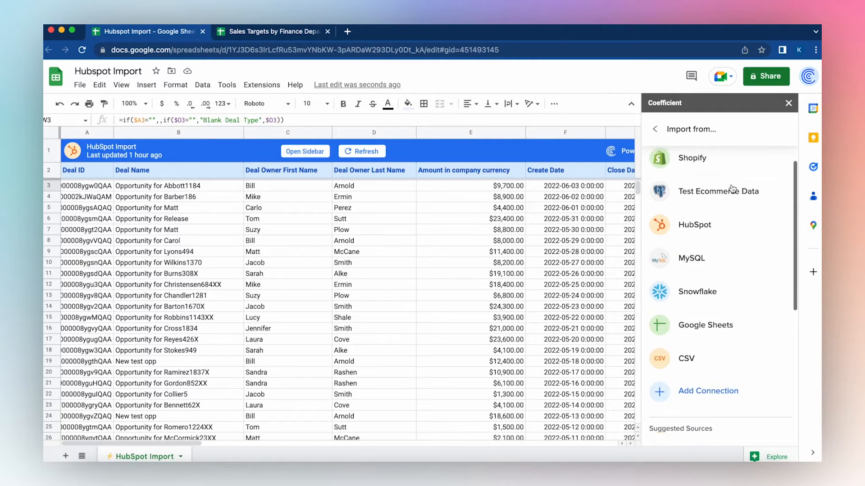
click(705, 325)
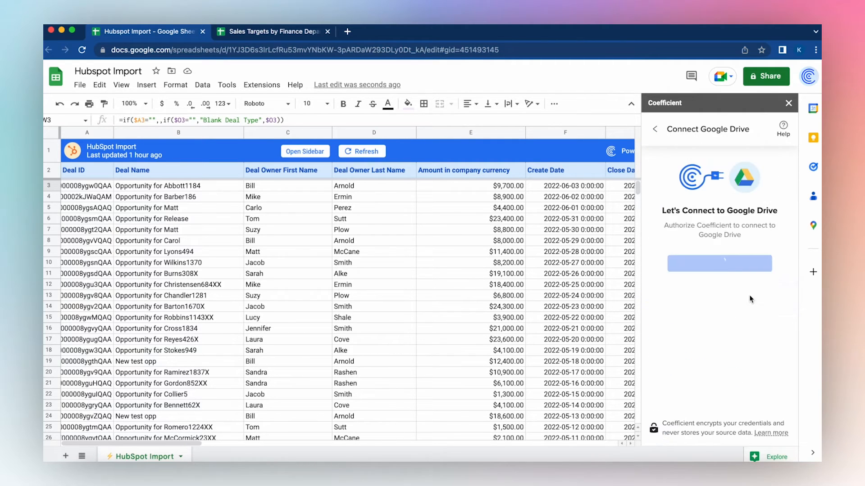
Authorize Coefficient's Google Drive connection with the account and reopen the Google Sheets source
click(719, 263)
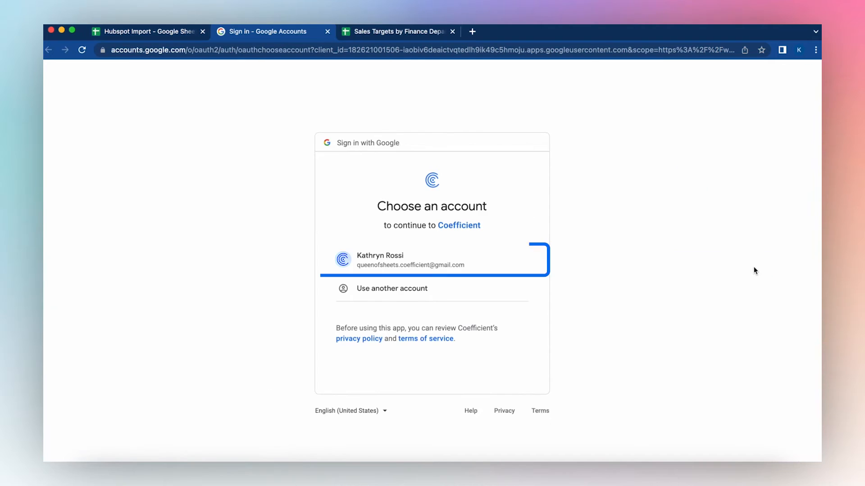
click(432, 260)
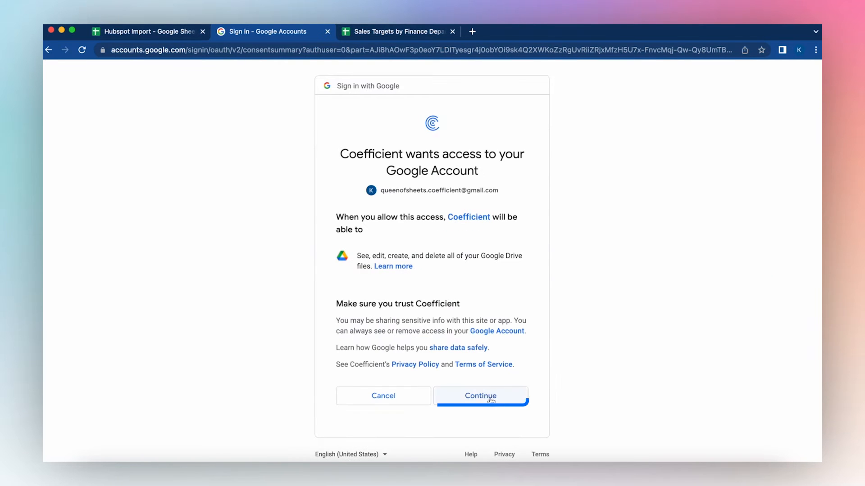
click(479, 395)
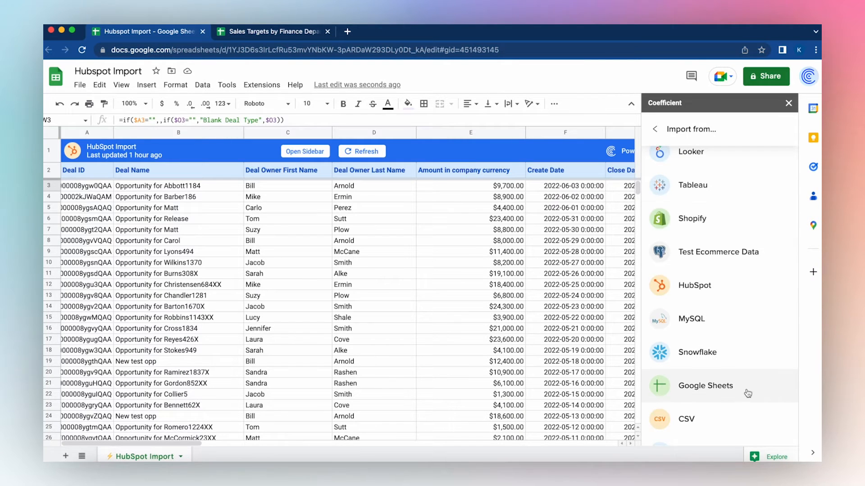
click(704, 386)
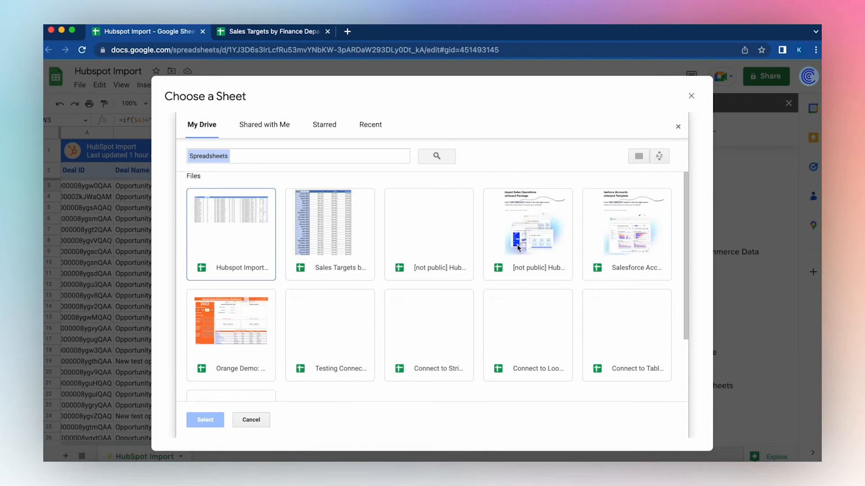
Pick the Sales Targets spreadsheet, use specific range B3:E, with first row as headers
click(330, 234)
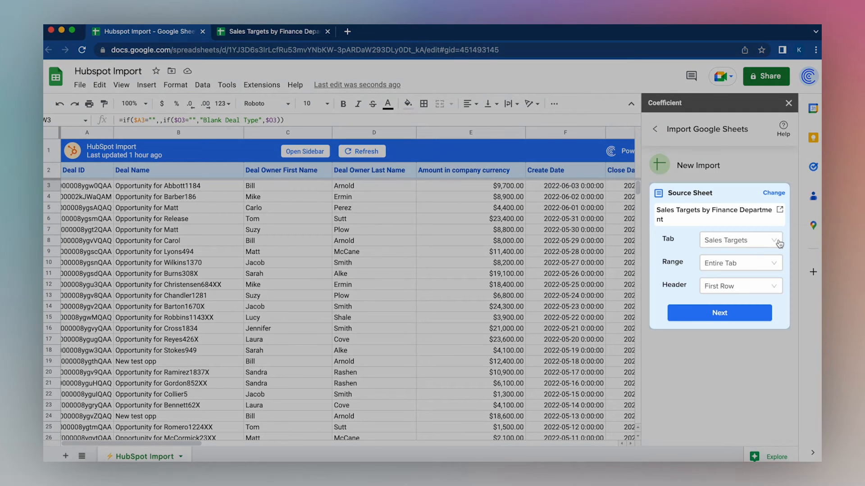
click(740, 263)
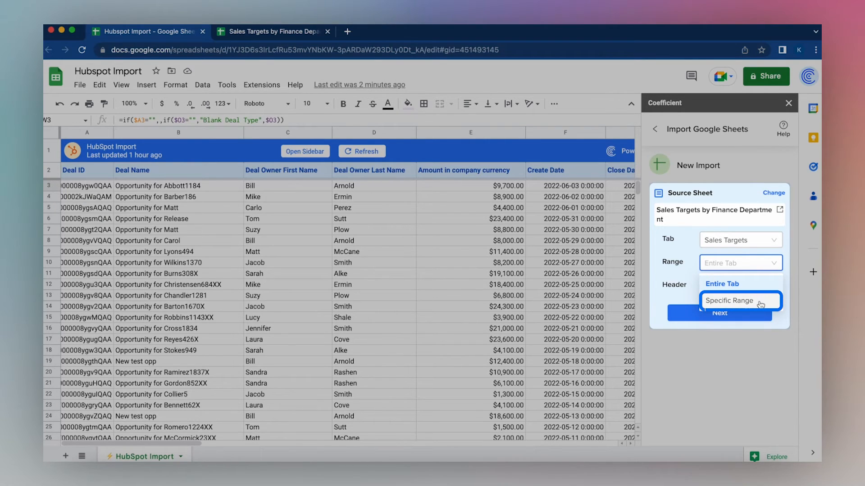
click(729, 301)
text(B3:E)
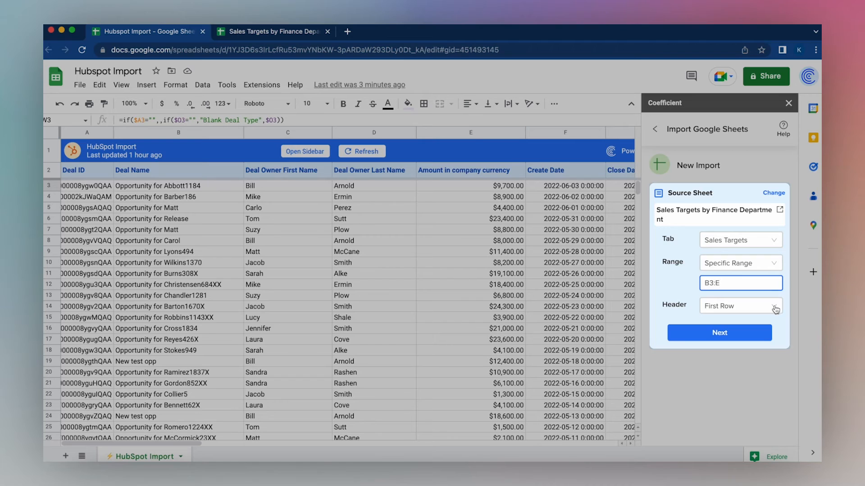
click(741, 306)
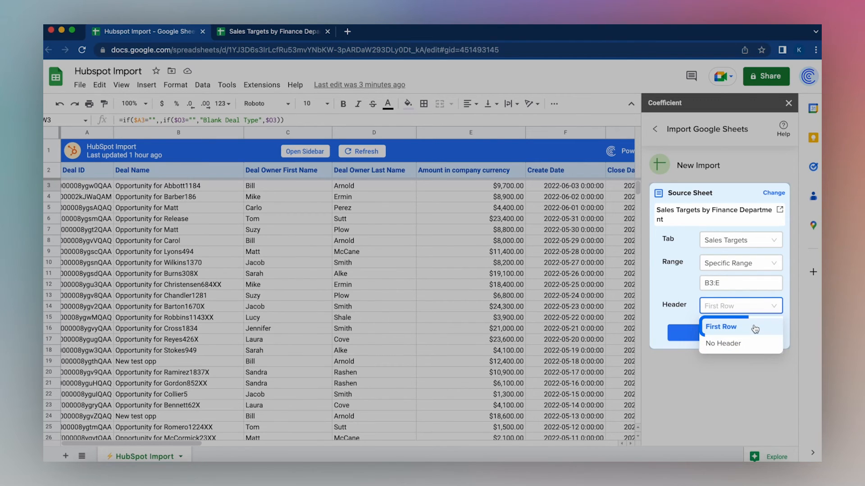
click(720, 326)
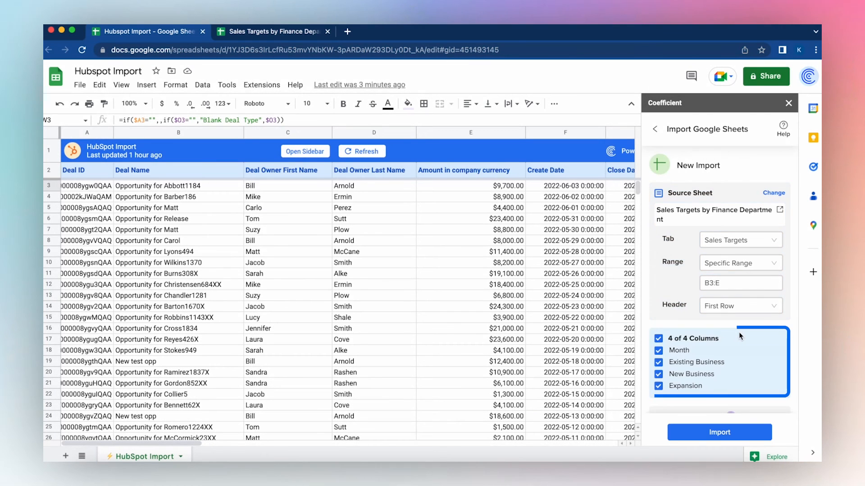
Import the Month, Existing Business, New Business and Expansion columns
scroll(down, 3)
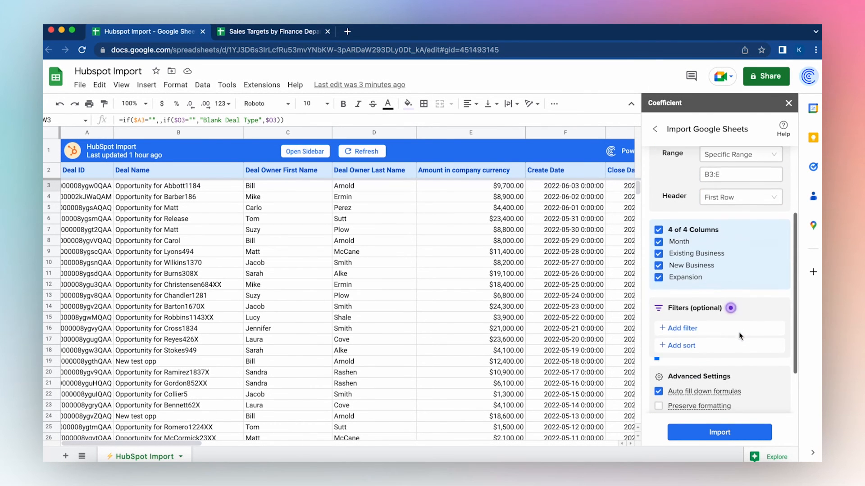
scroll(down, 3)
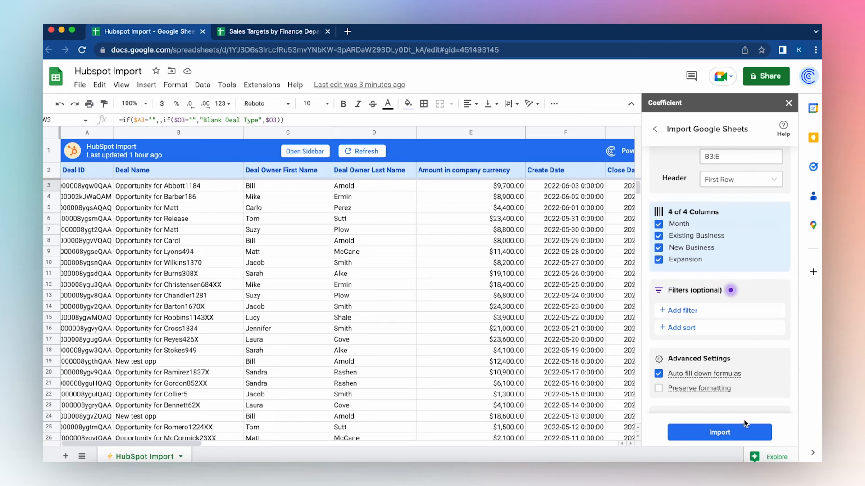
click(720, 432)
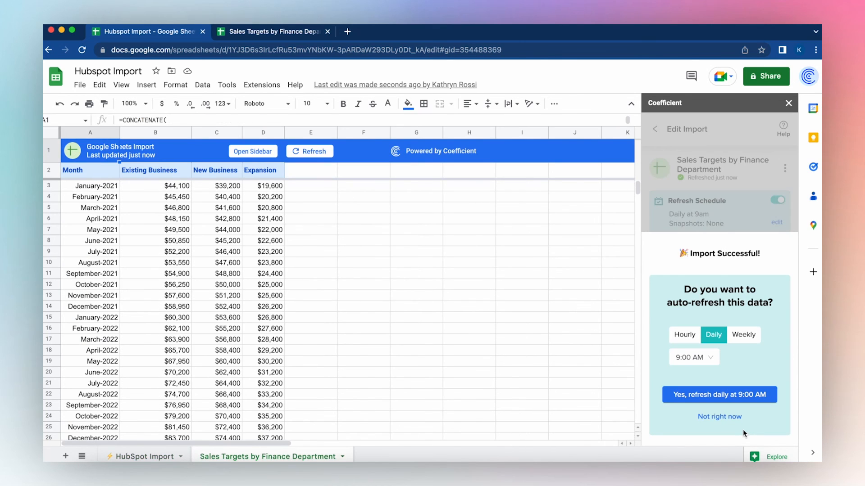